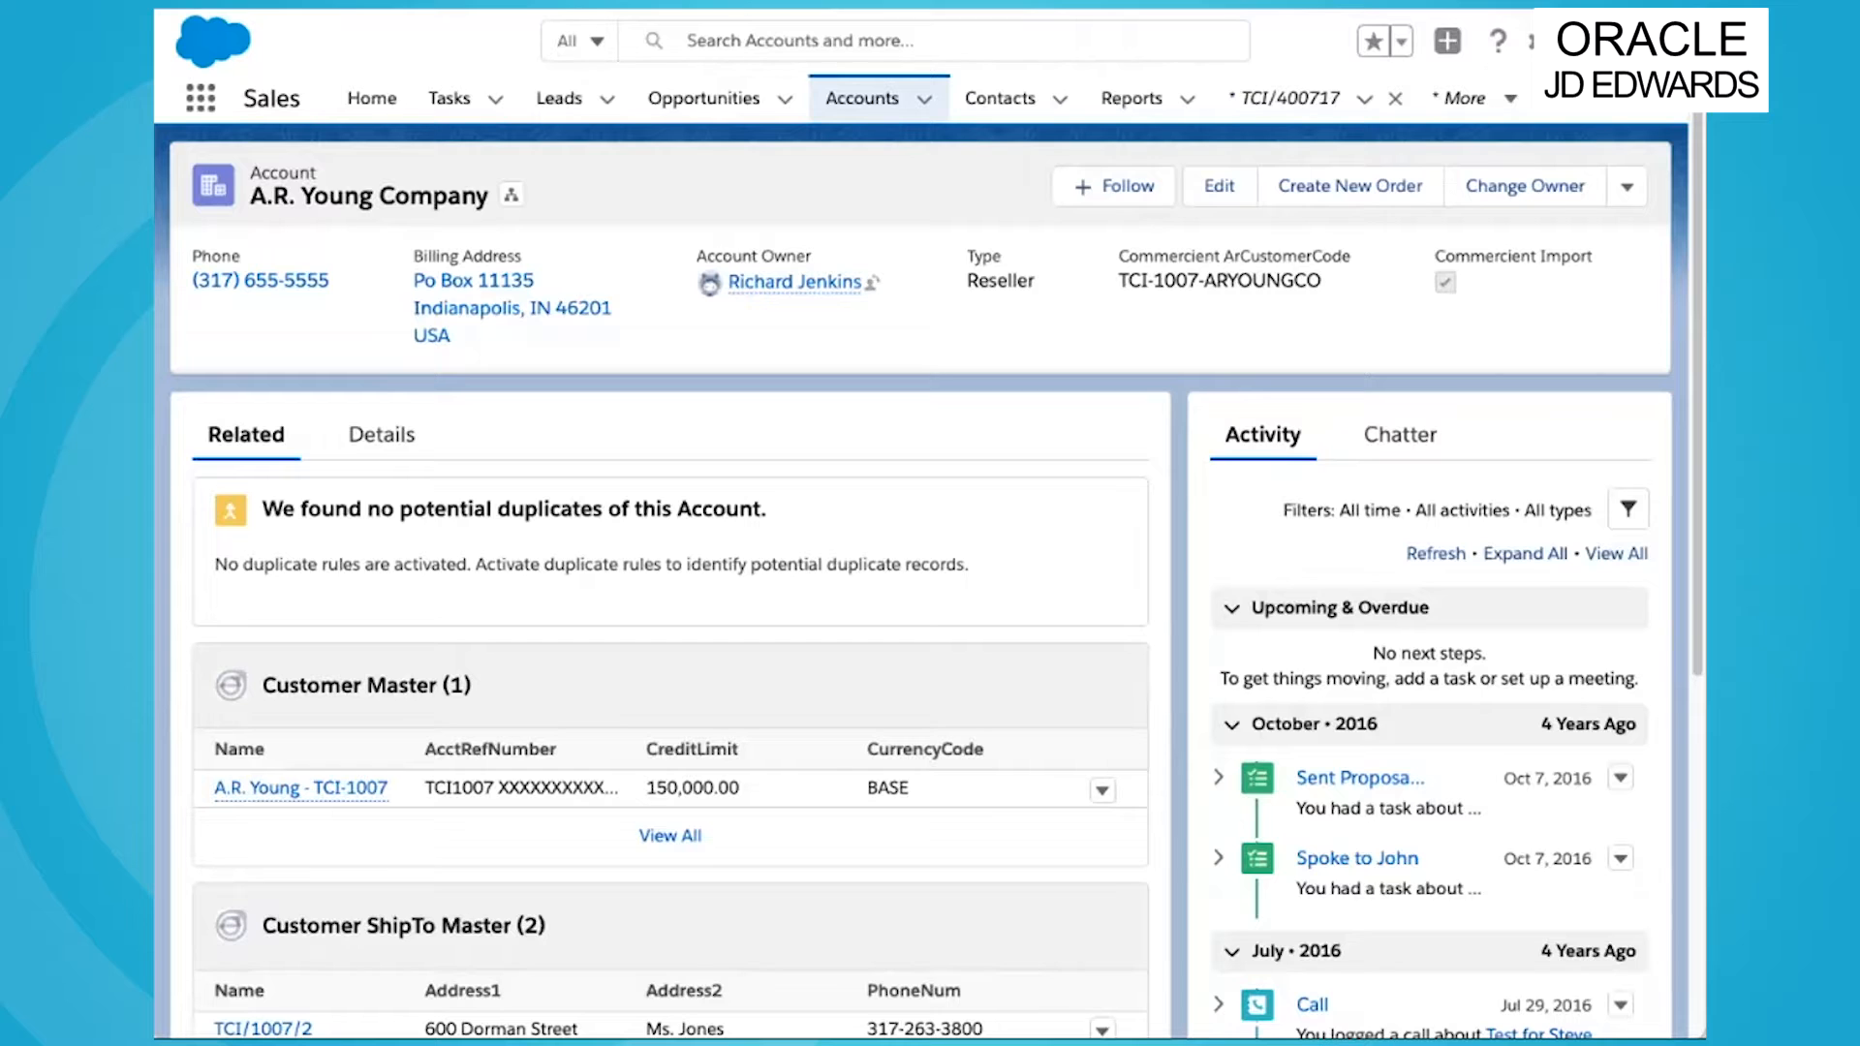
Step: View the A.R. Young Company account and its Customer Master, ShipTo and Sales Order related lists
left_click(1000, 99)
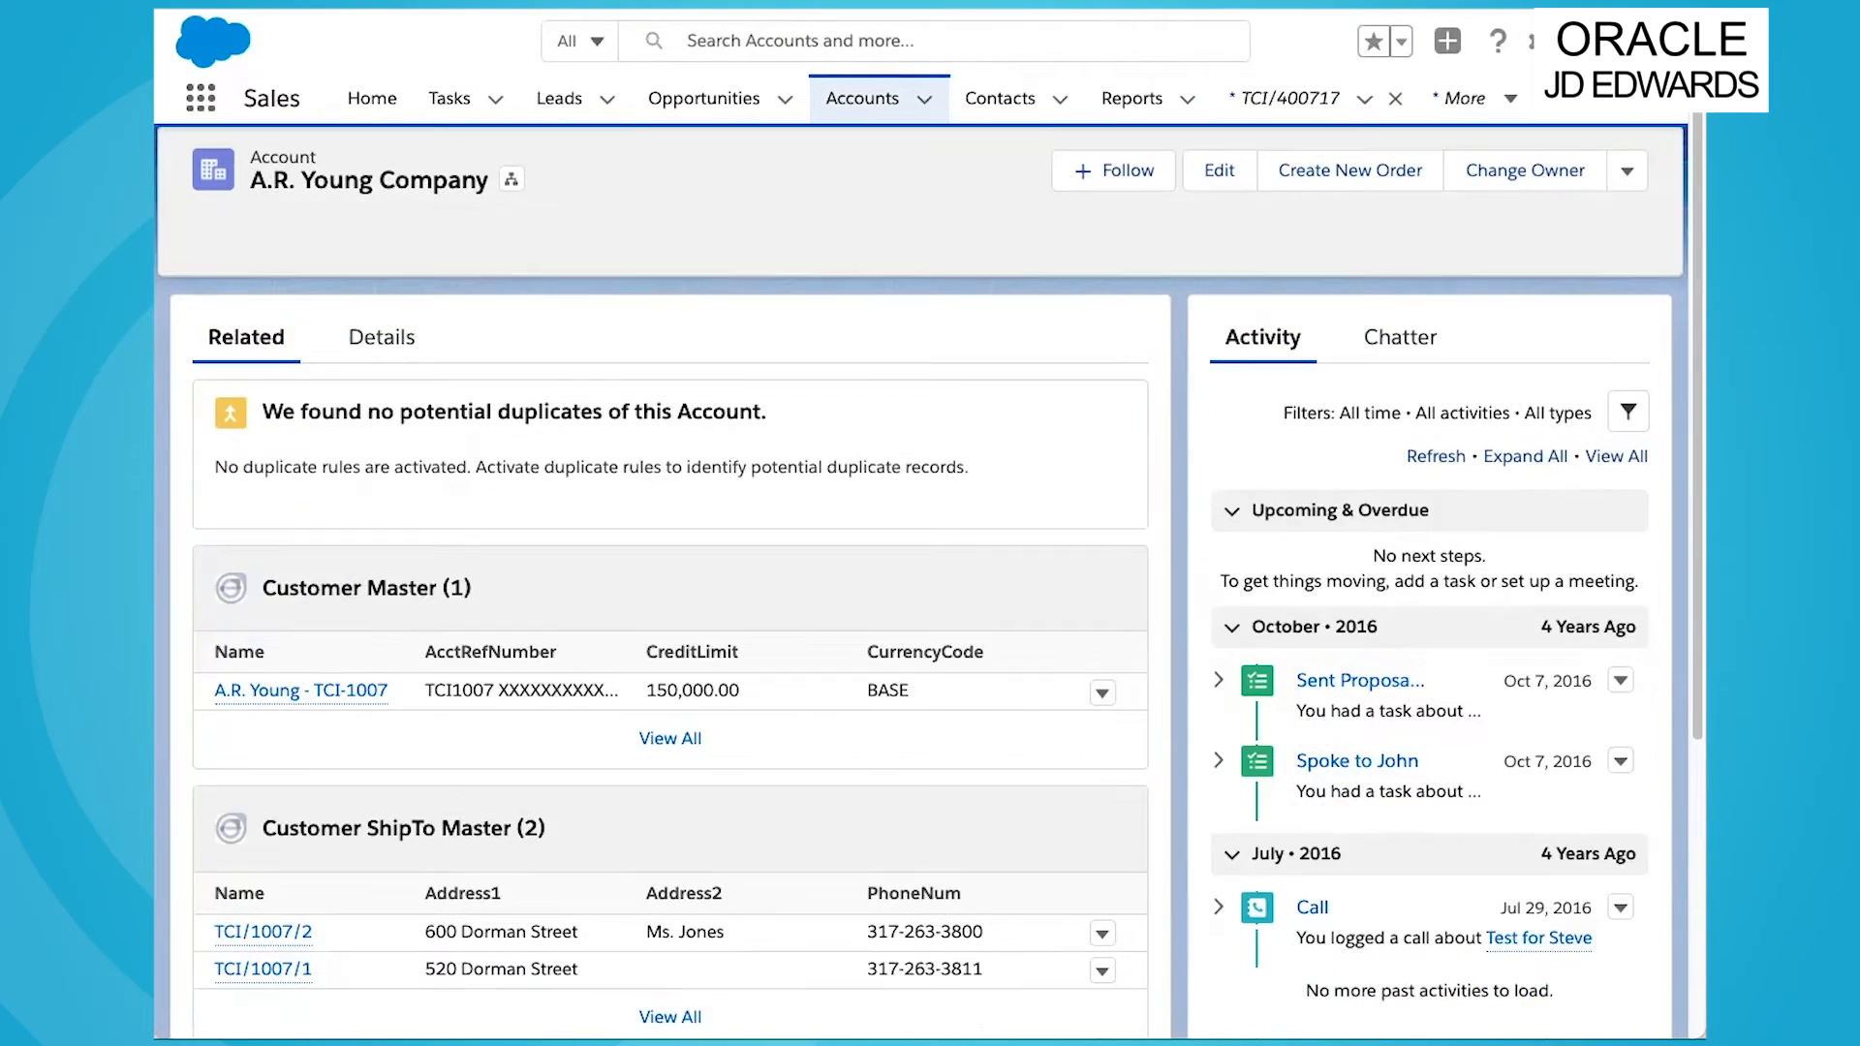
scroll("down", 3)
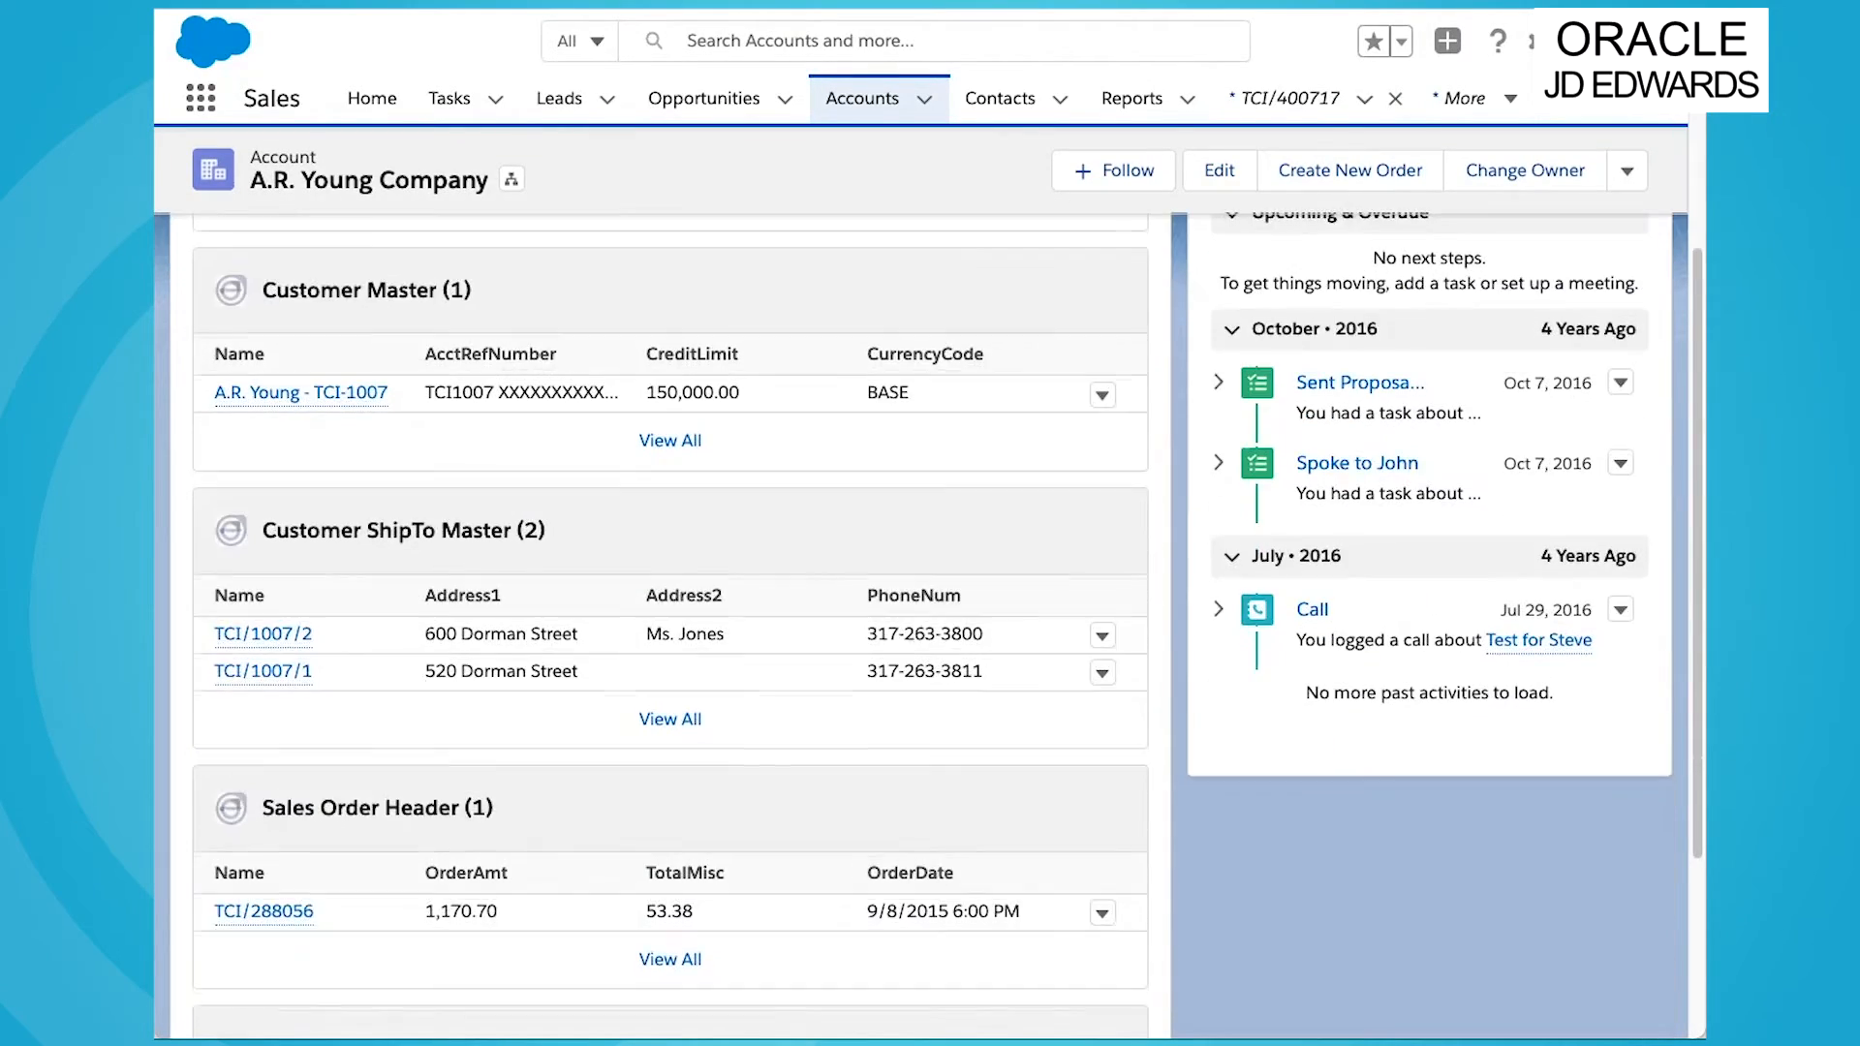
scroll("down", 3)
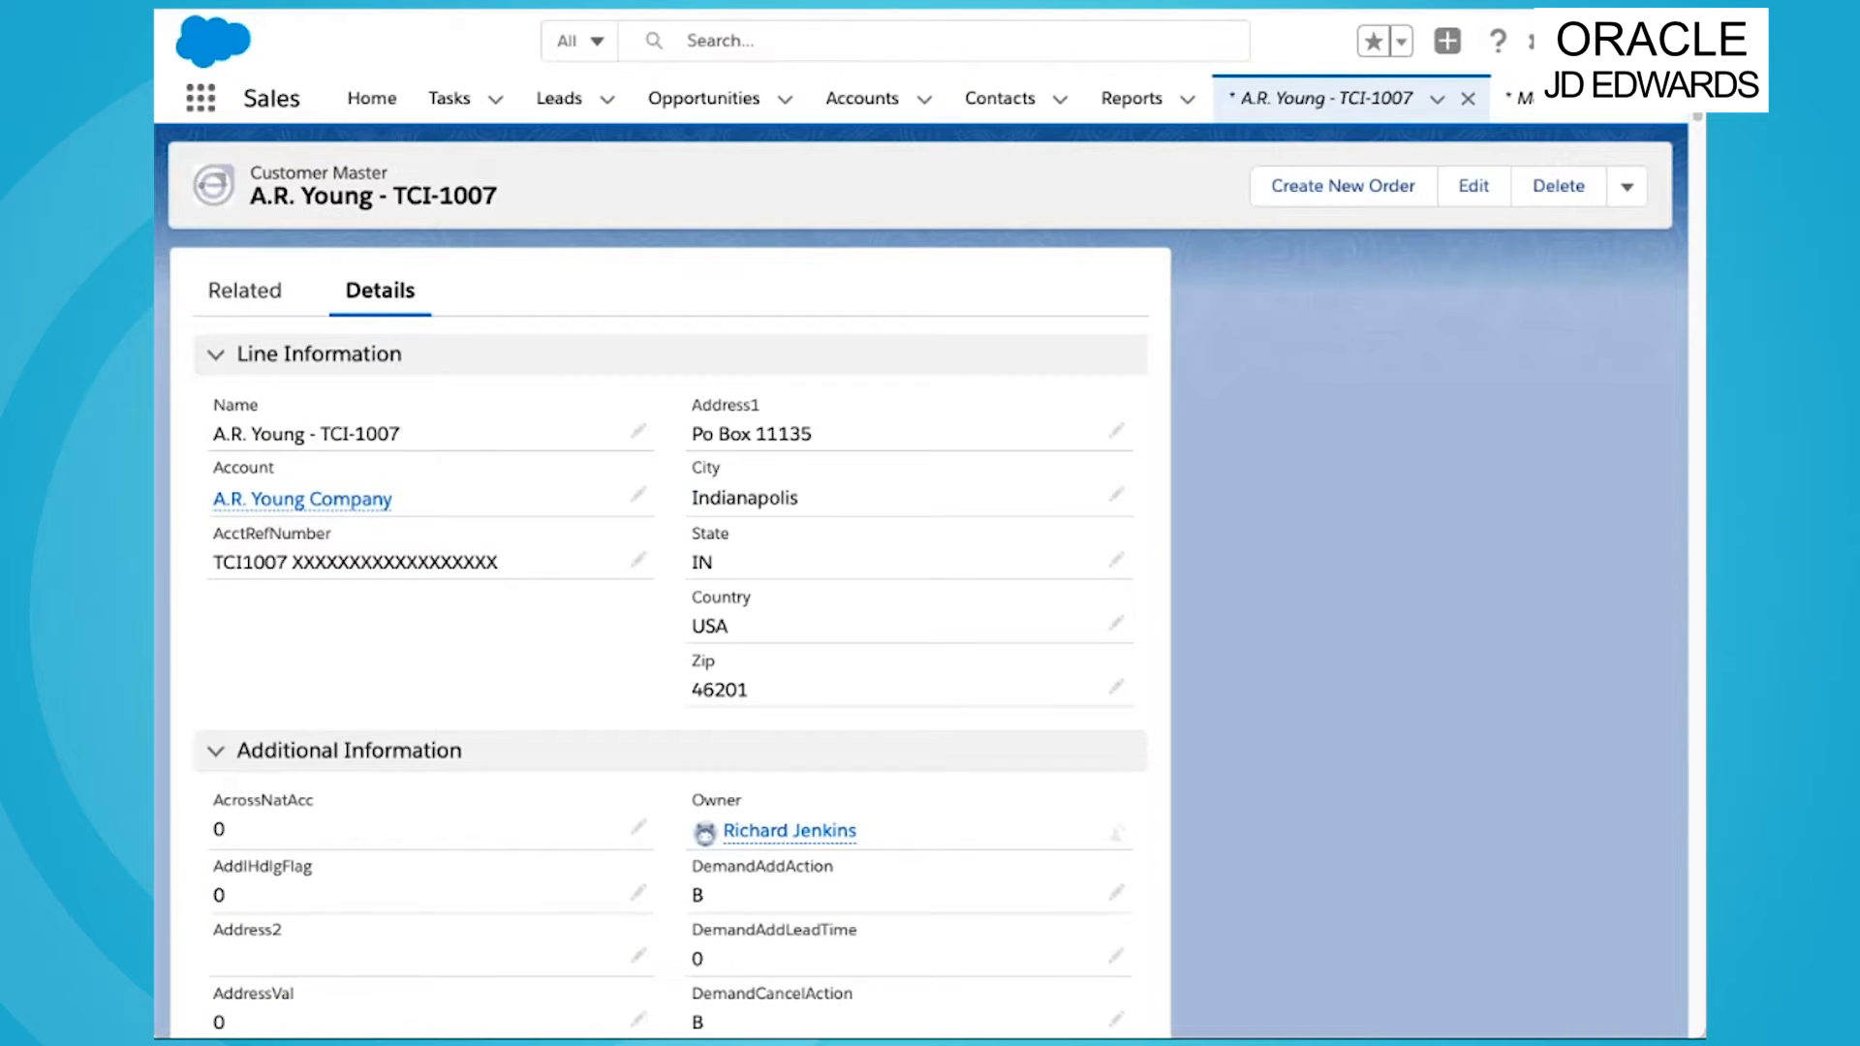
Step: Review the TCI-1007 customer master fields: credit clearance date, discount percent, global credit limit
scroll("down", 3)
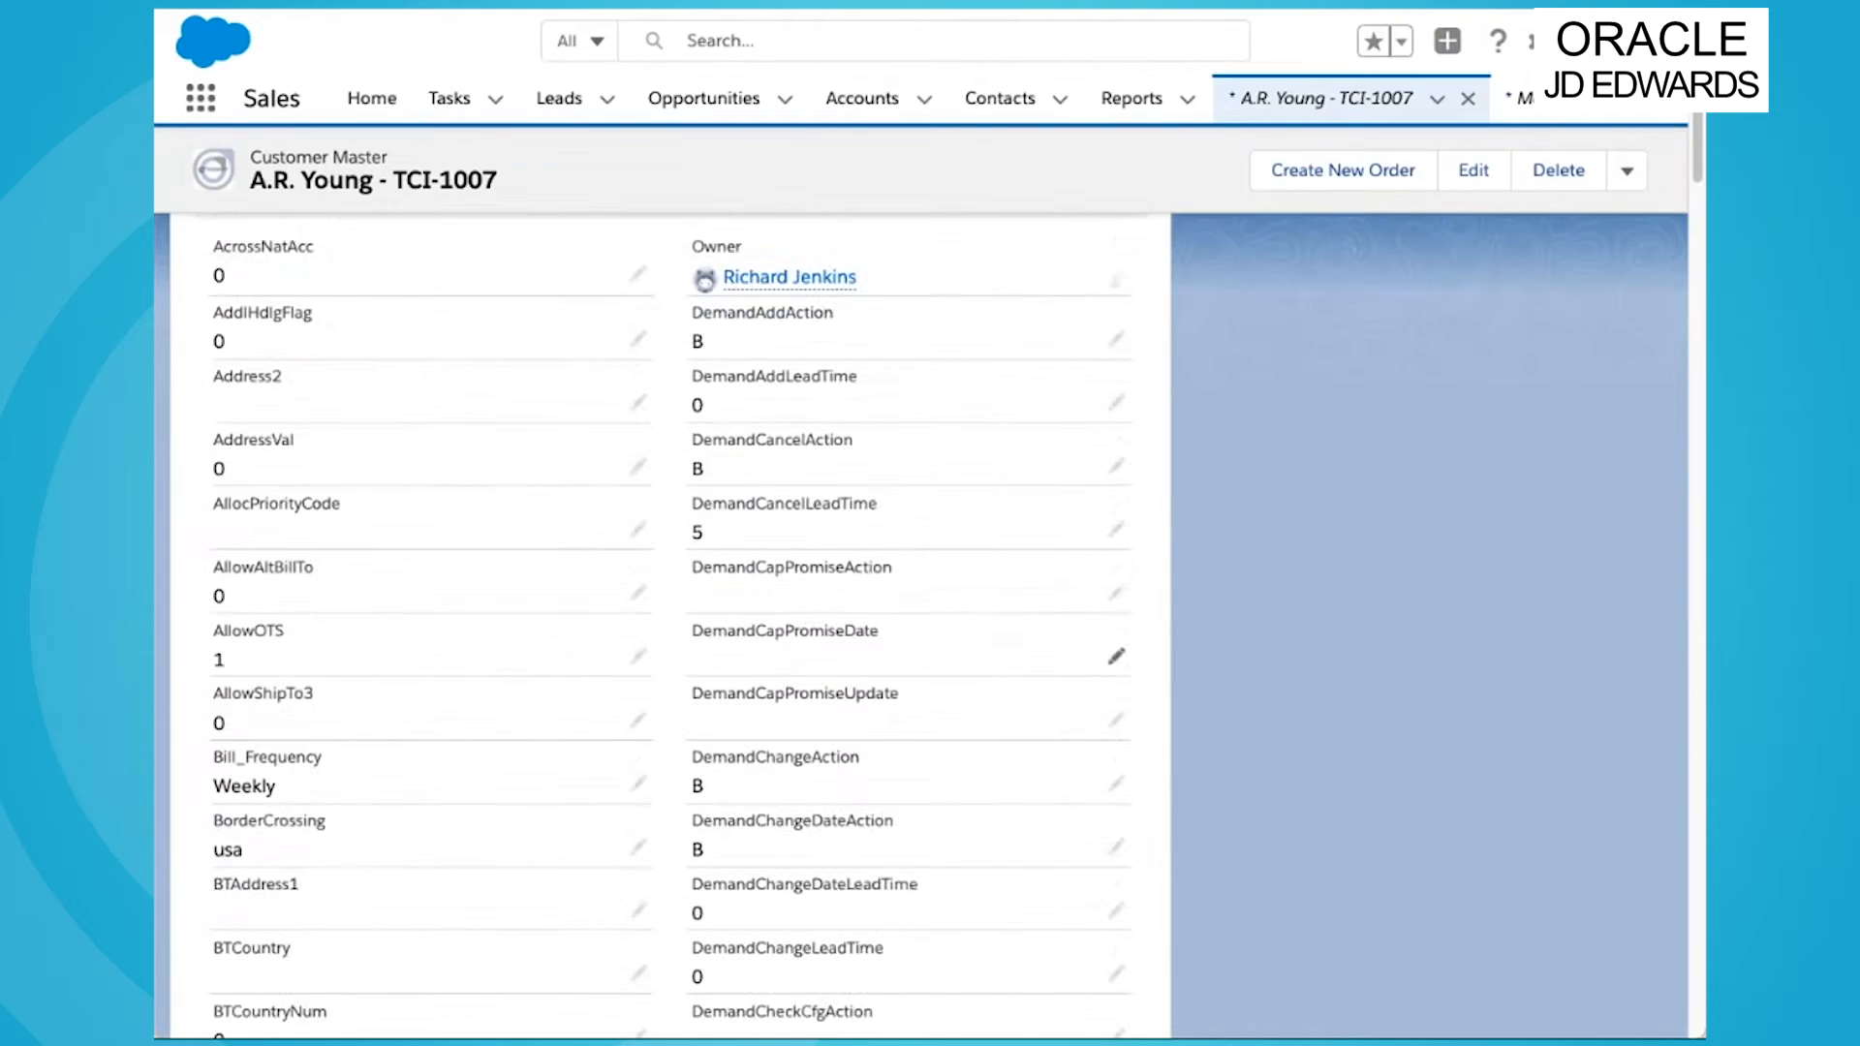
scroll("down", 3)
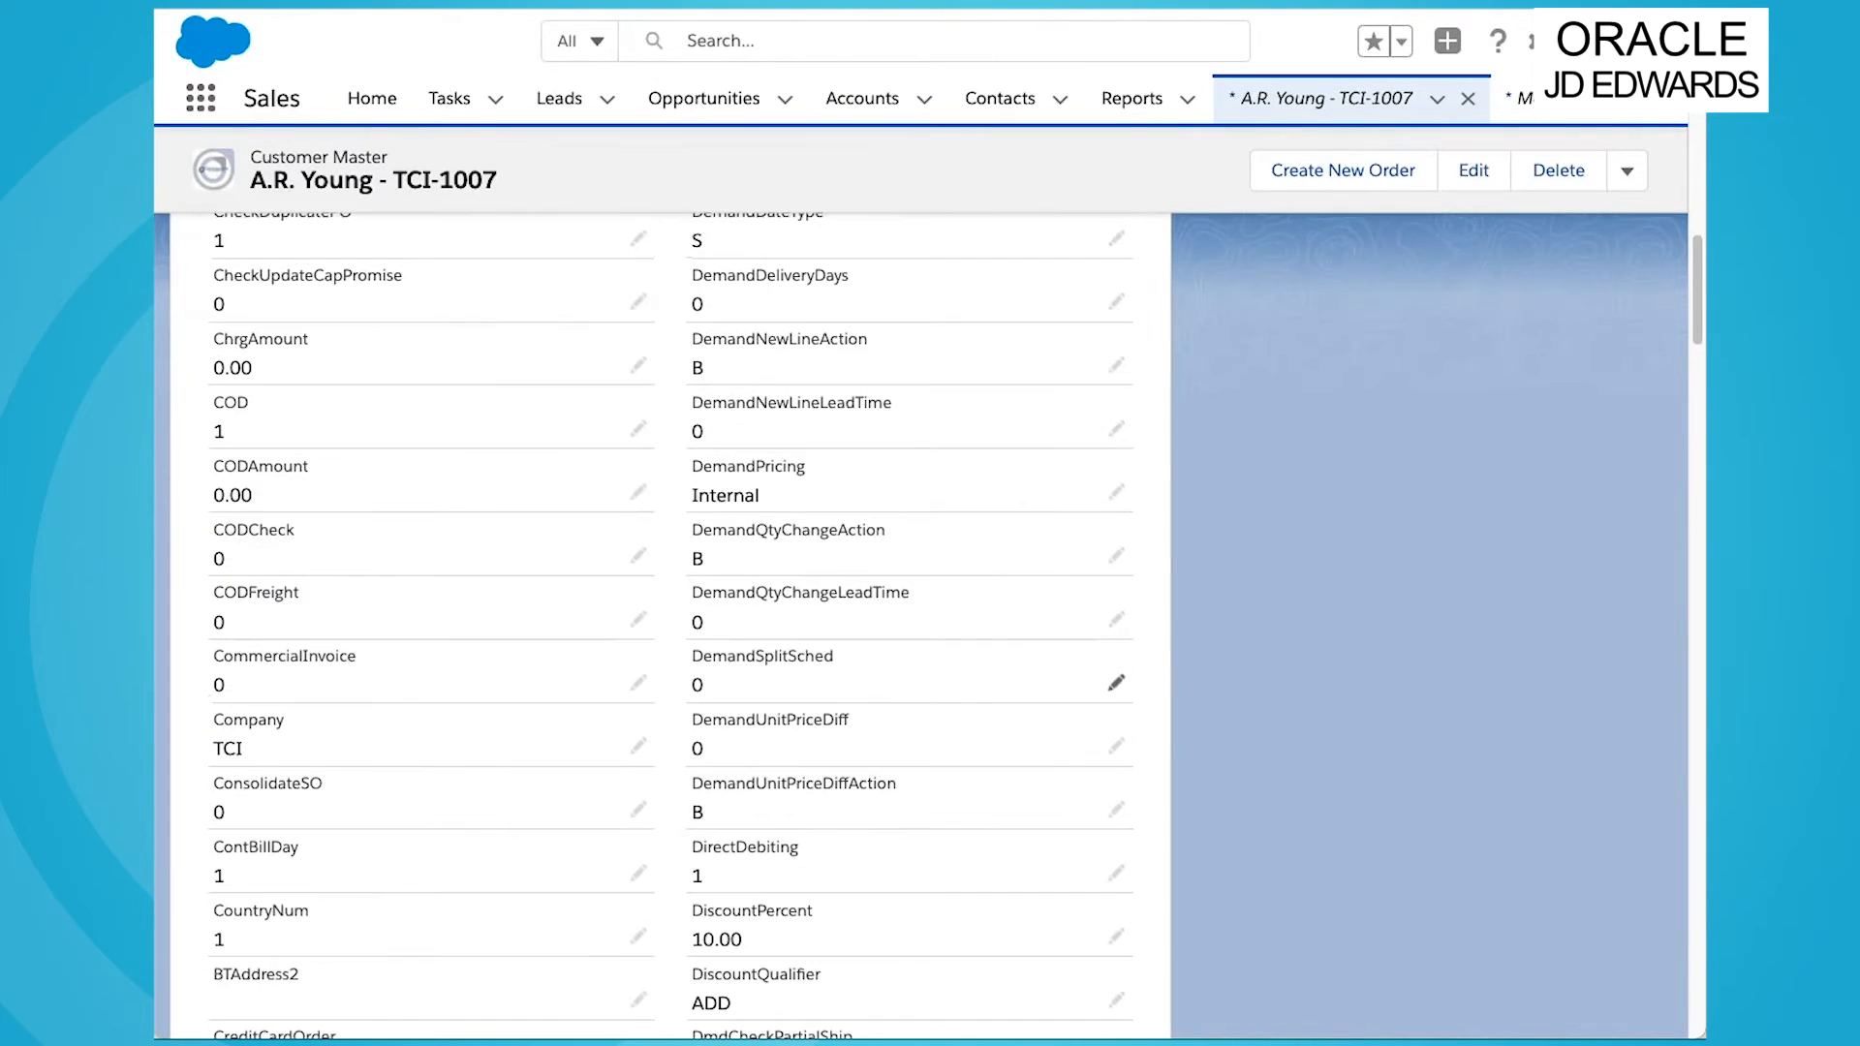
scroll("down", 3)
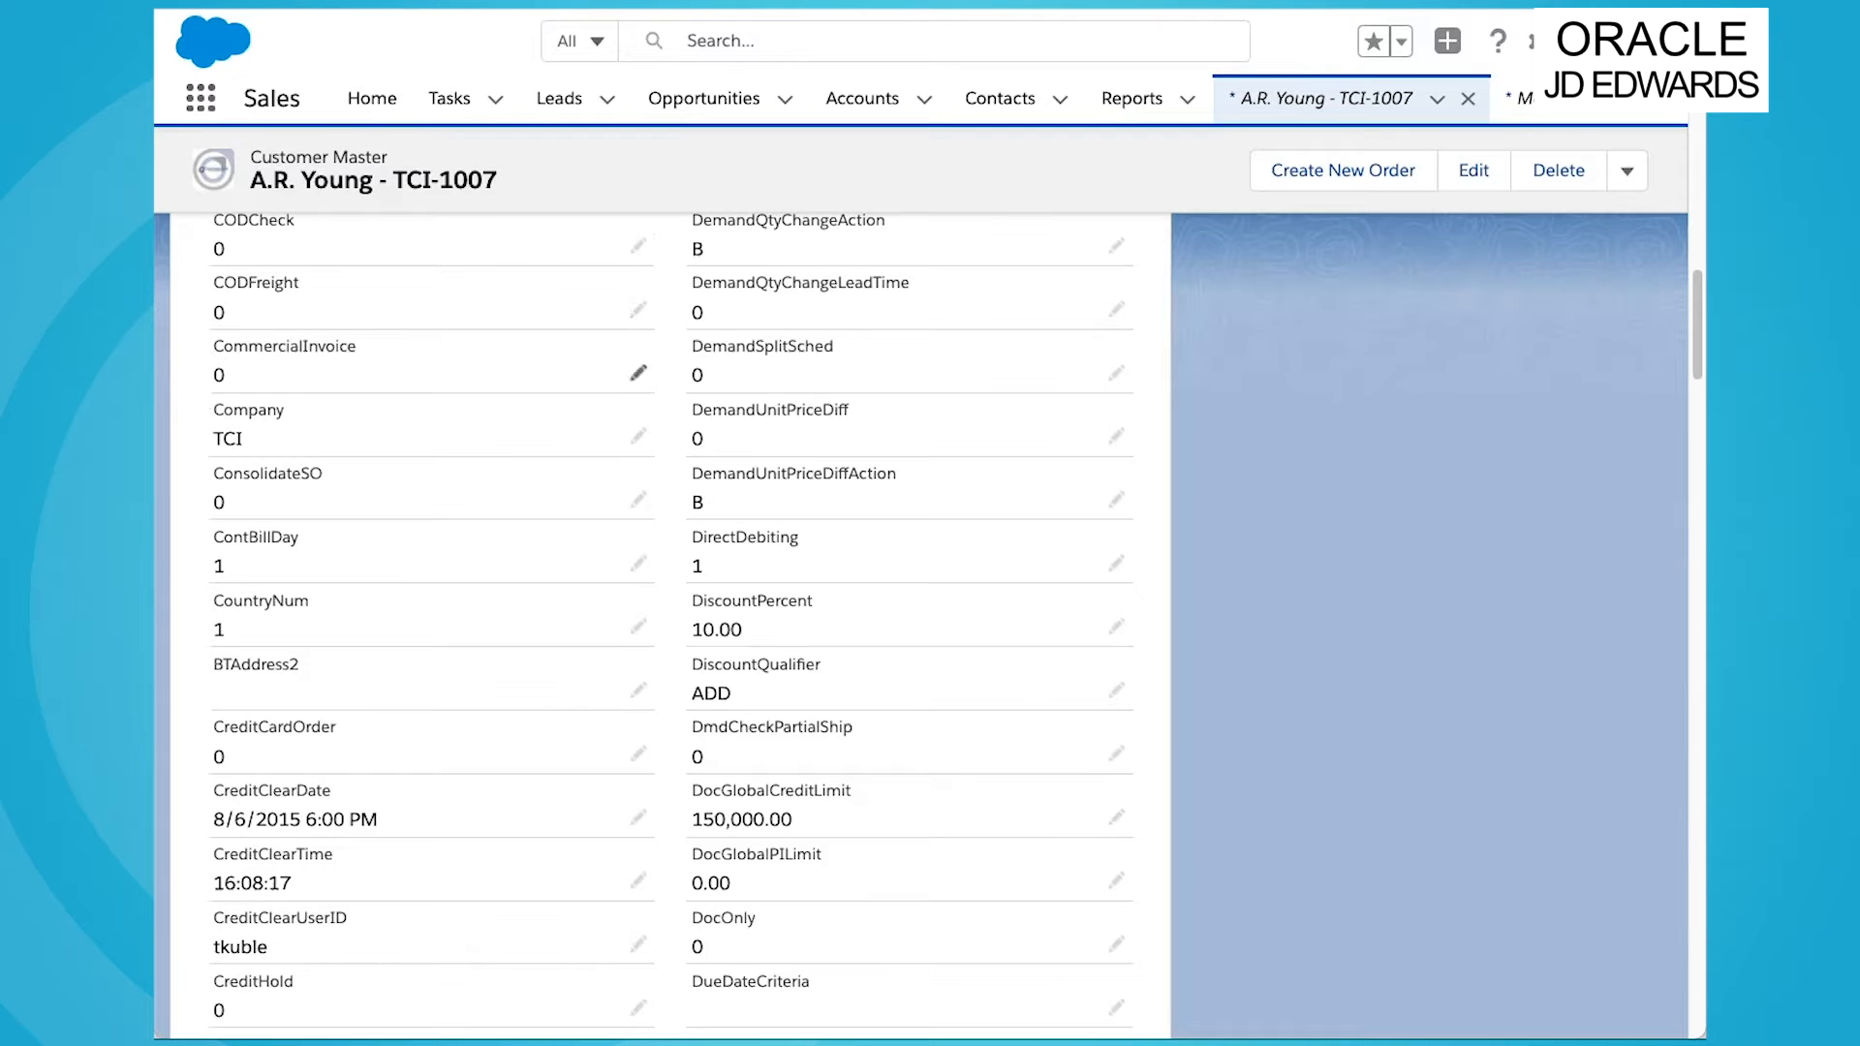
Step: Return to the A.R. Young Company account and locate Invoice Header TCI/400717 in its related lists
left_click(862, 99)
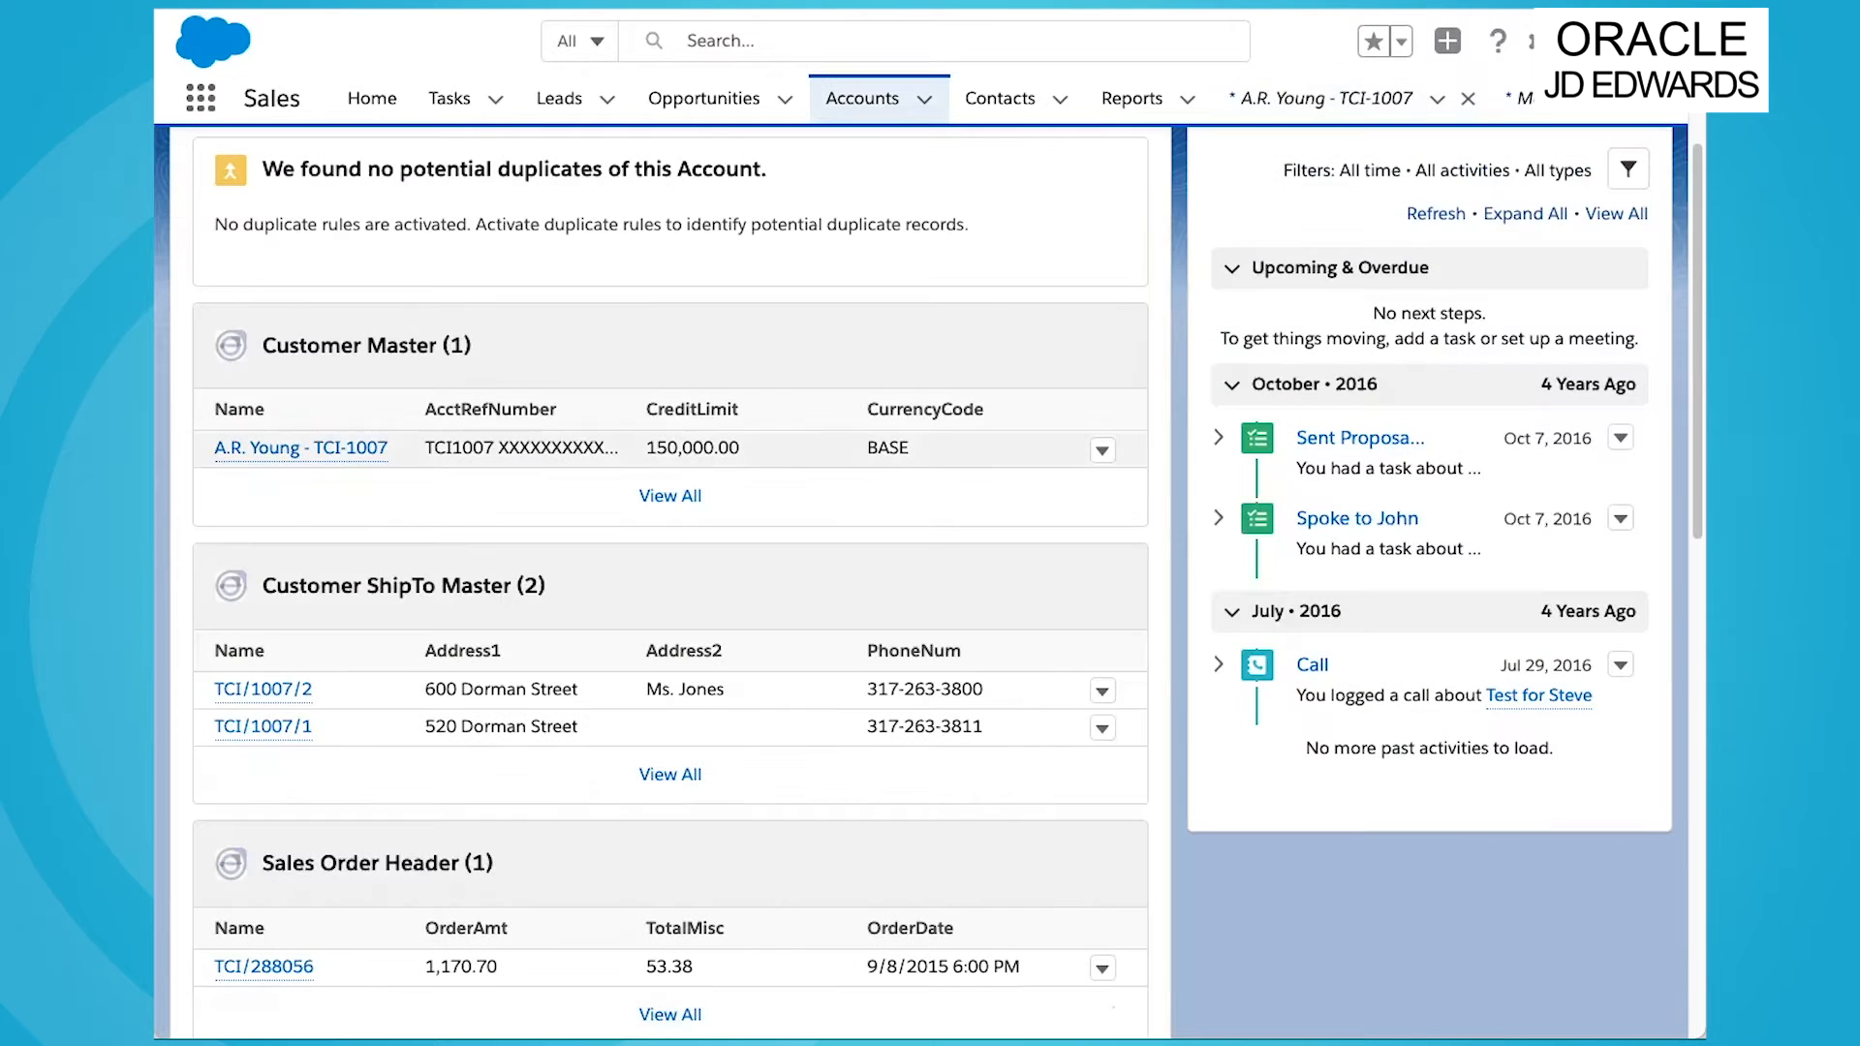
scroll("down", 3)
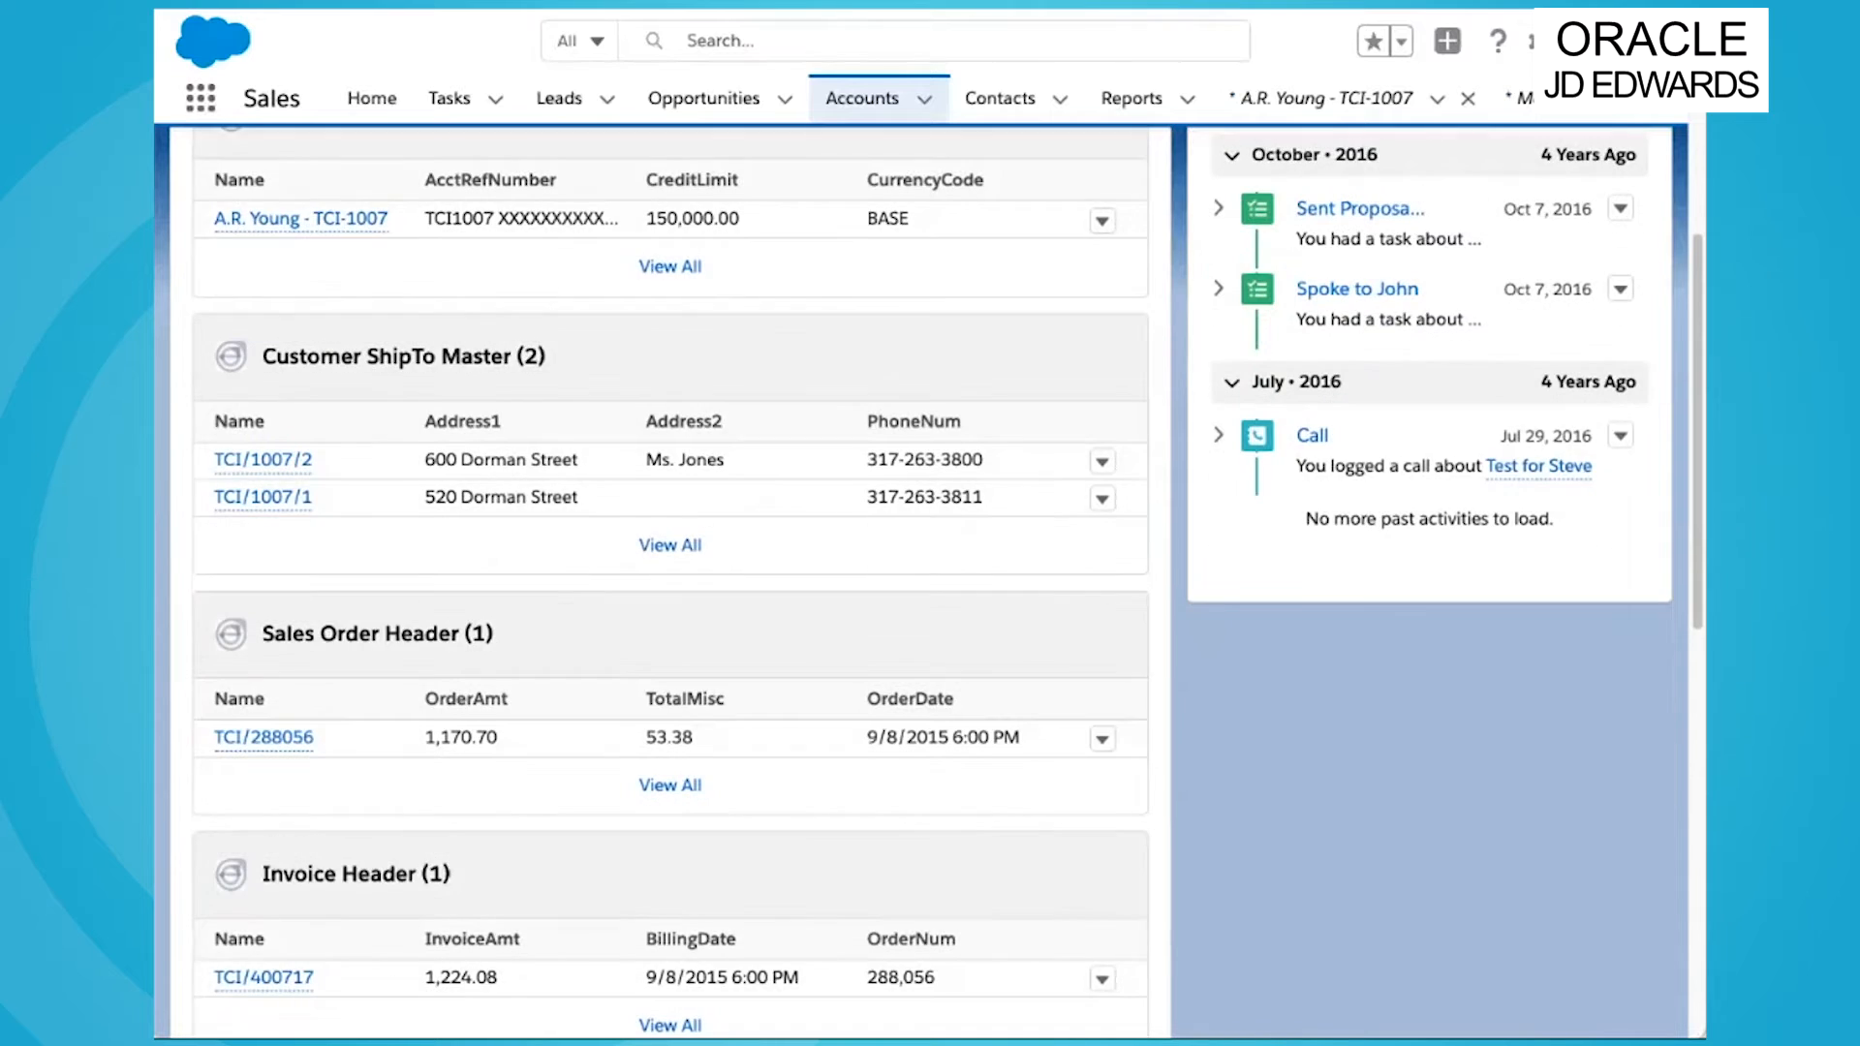
scroll("down", 3)
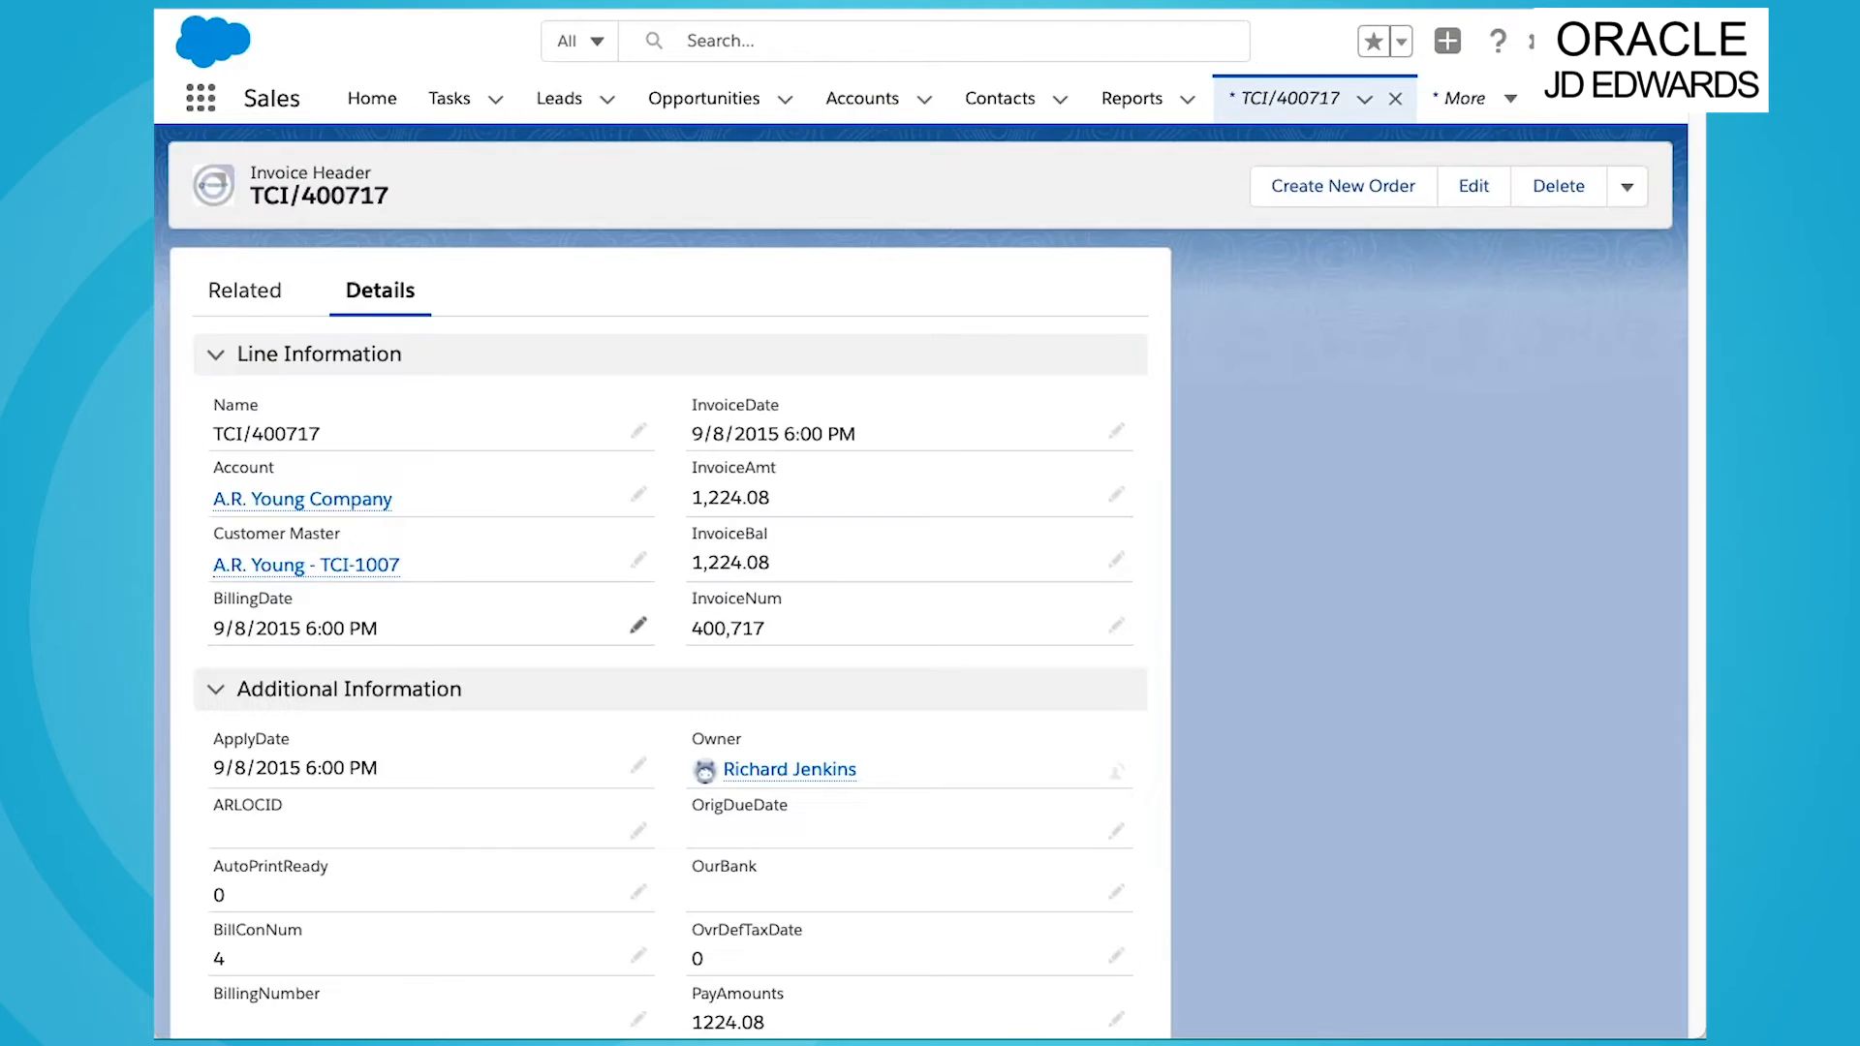
Step: Show invoice TCI/400717's three line items and its miscellaneous charge on the Related list
left_click(246, 291)
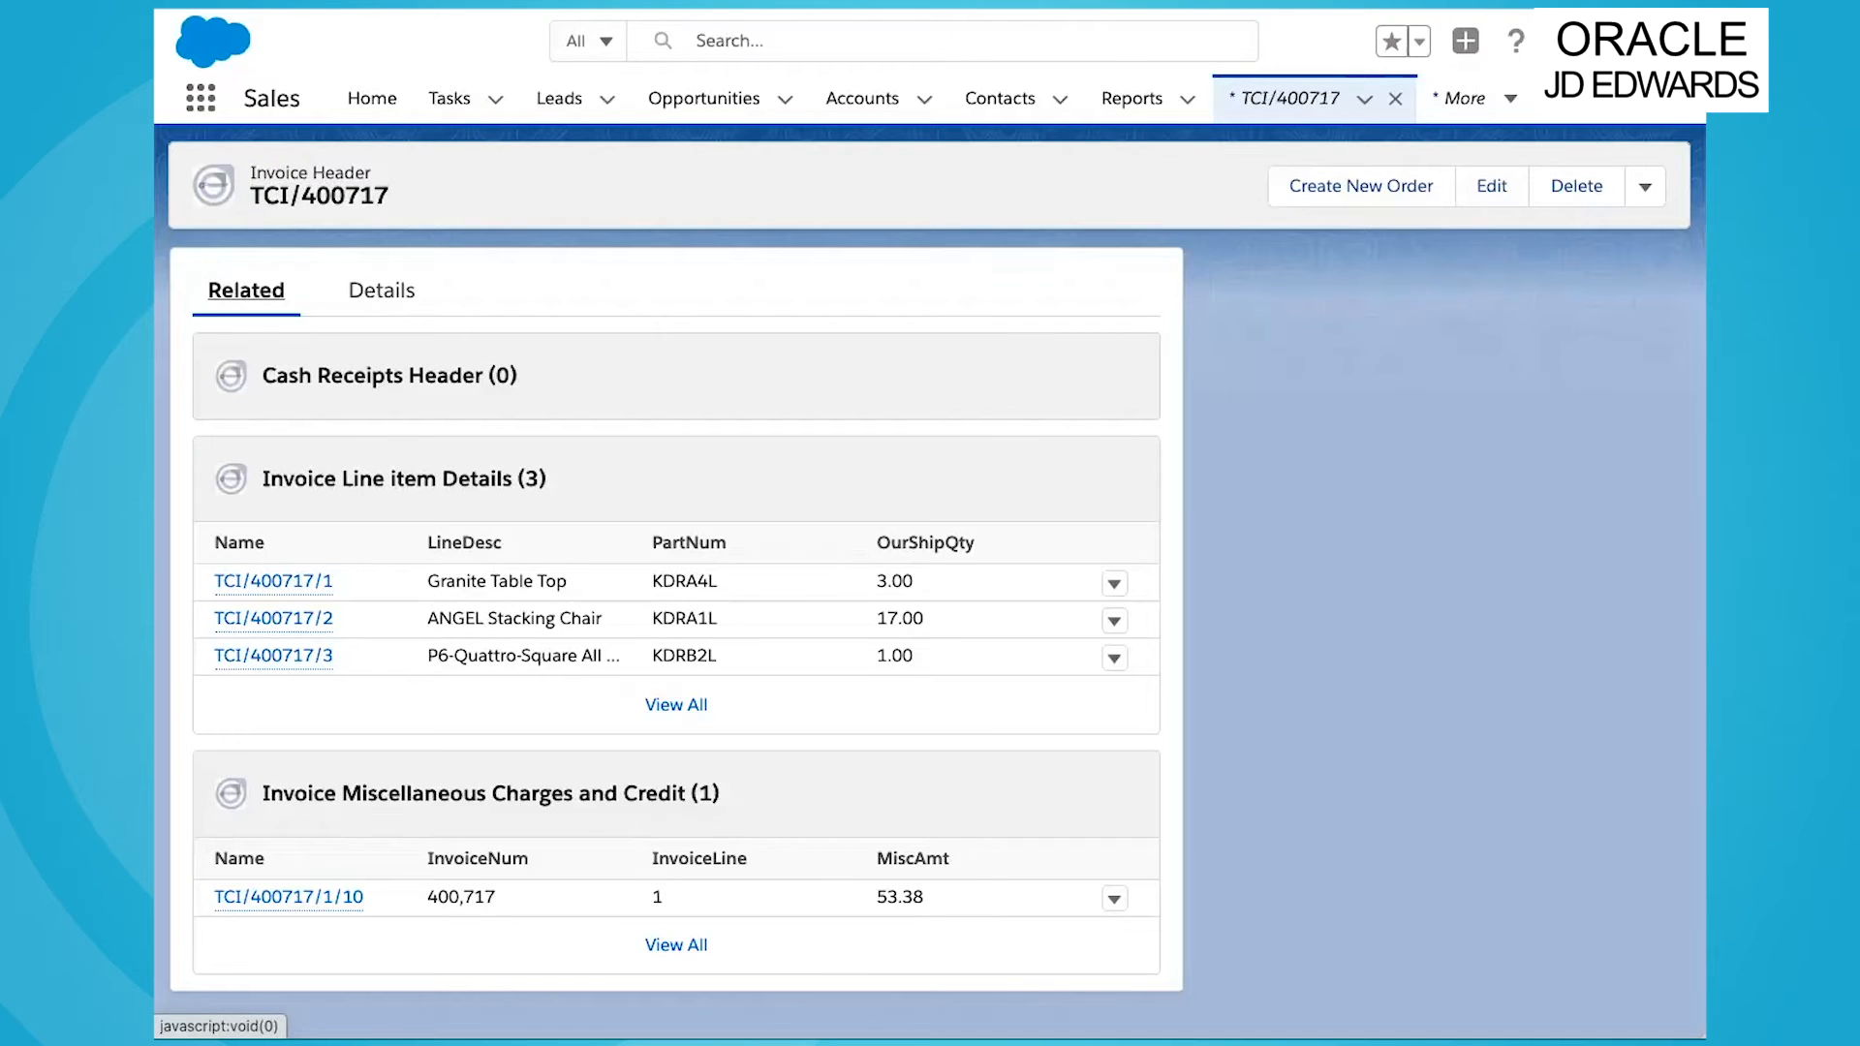
scroll("down", 3)
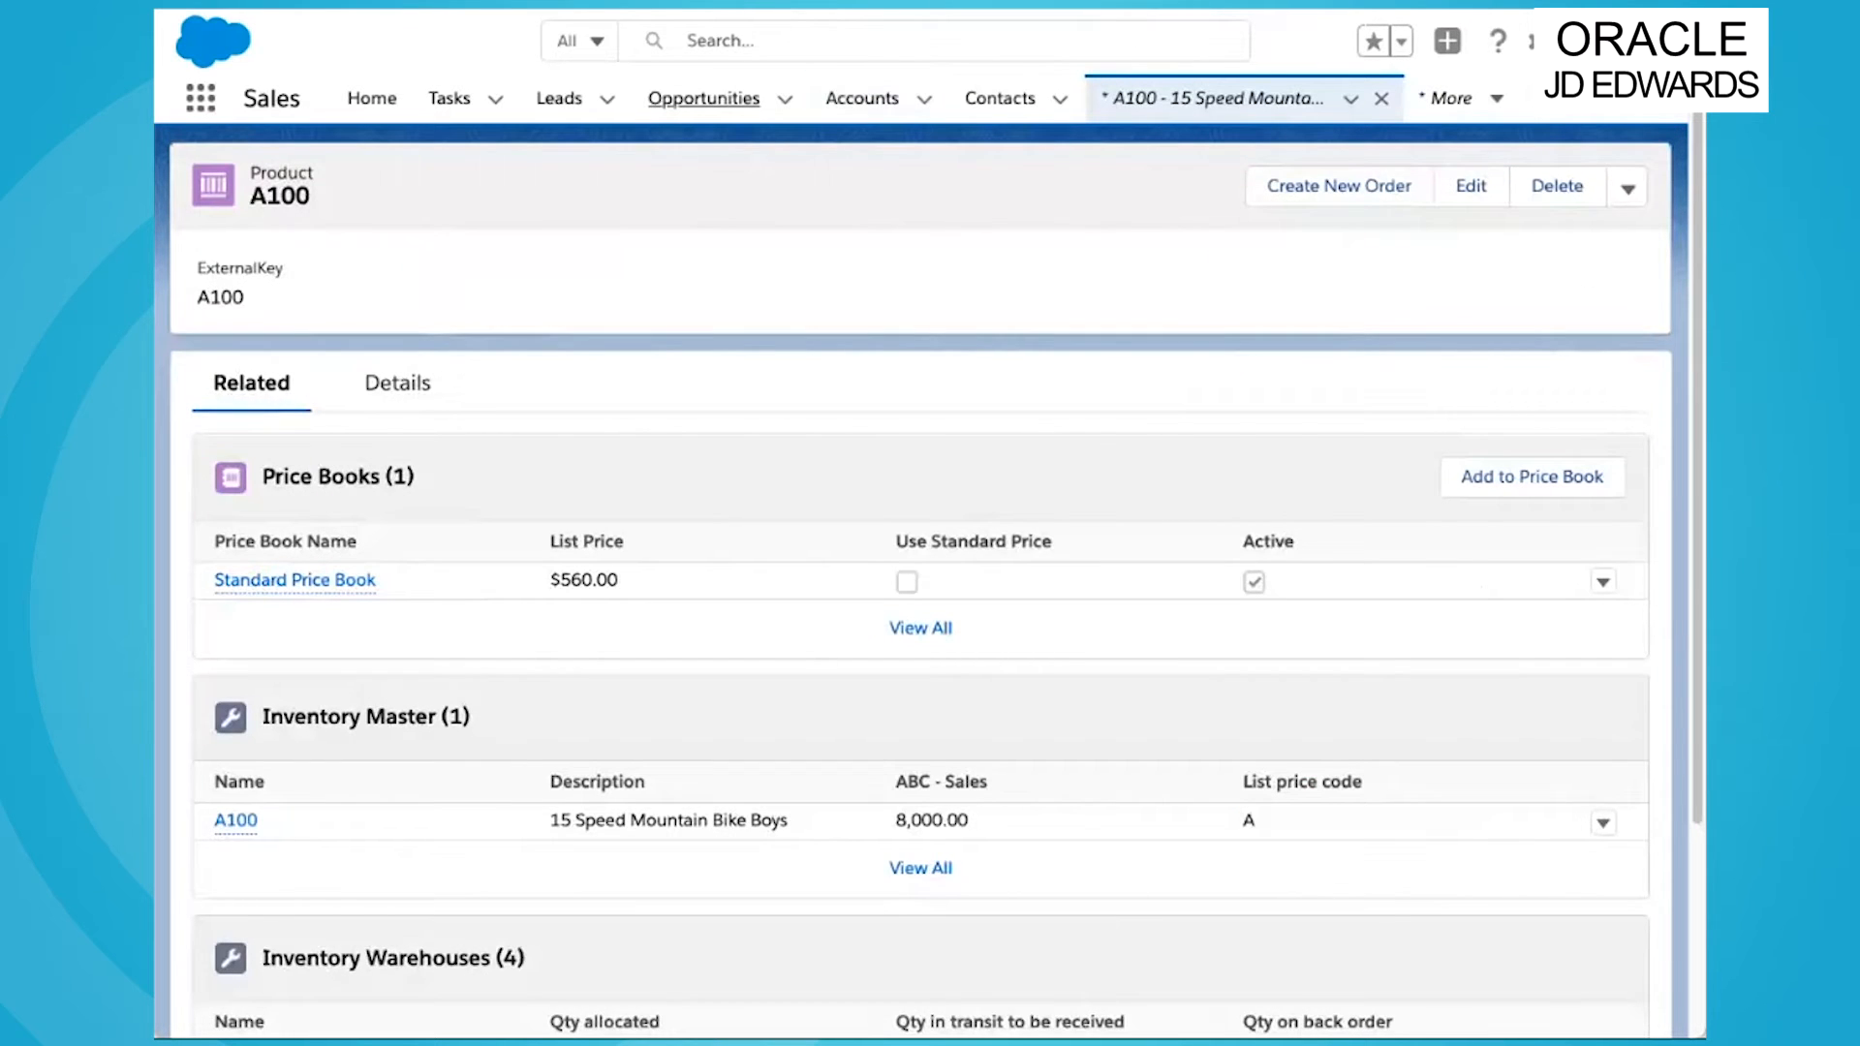
Step: Reach product A100's Inventory Warehouses list for East, Central, North and South
scroll("down", 3)
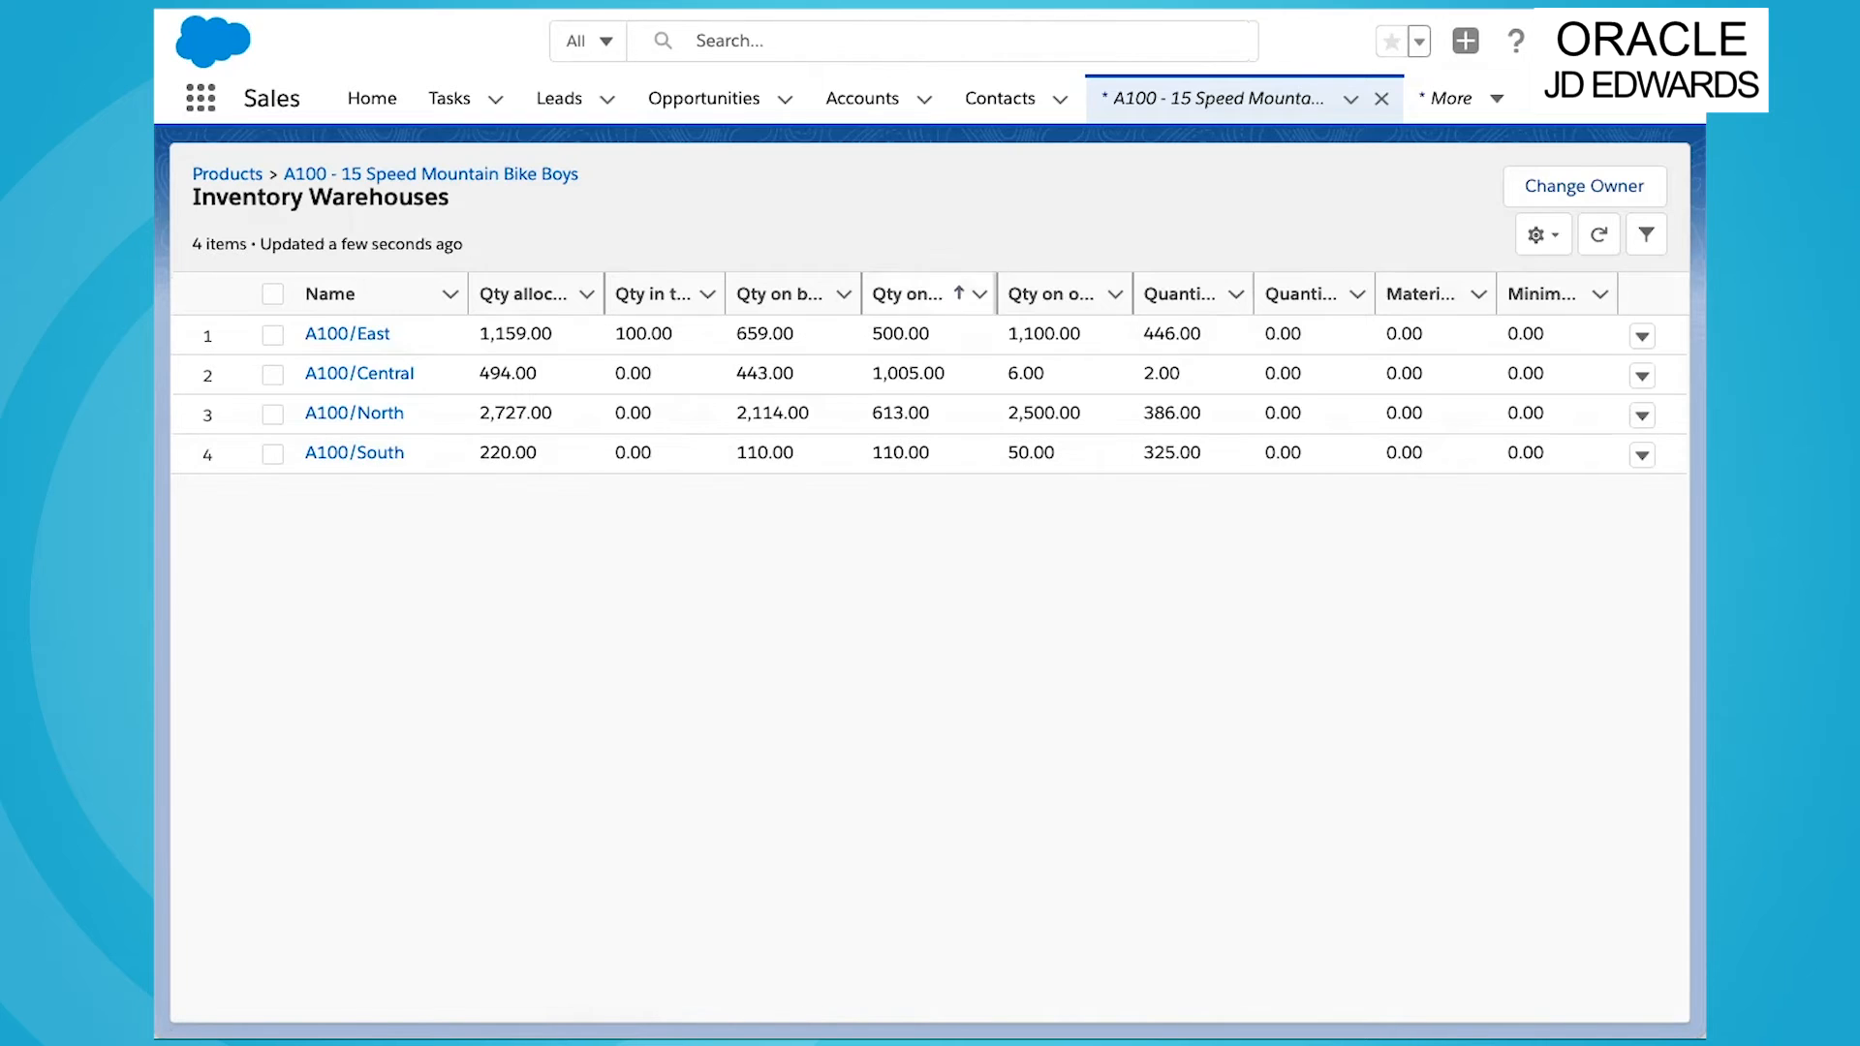
Step: Leave the A100 warehouse inventory list toward the Biggest Sale Ever opportunity
left_click(909, 294)
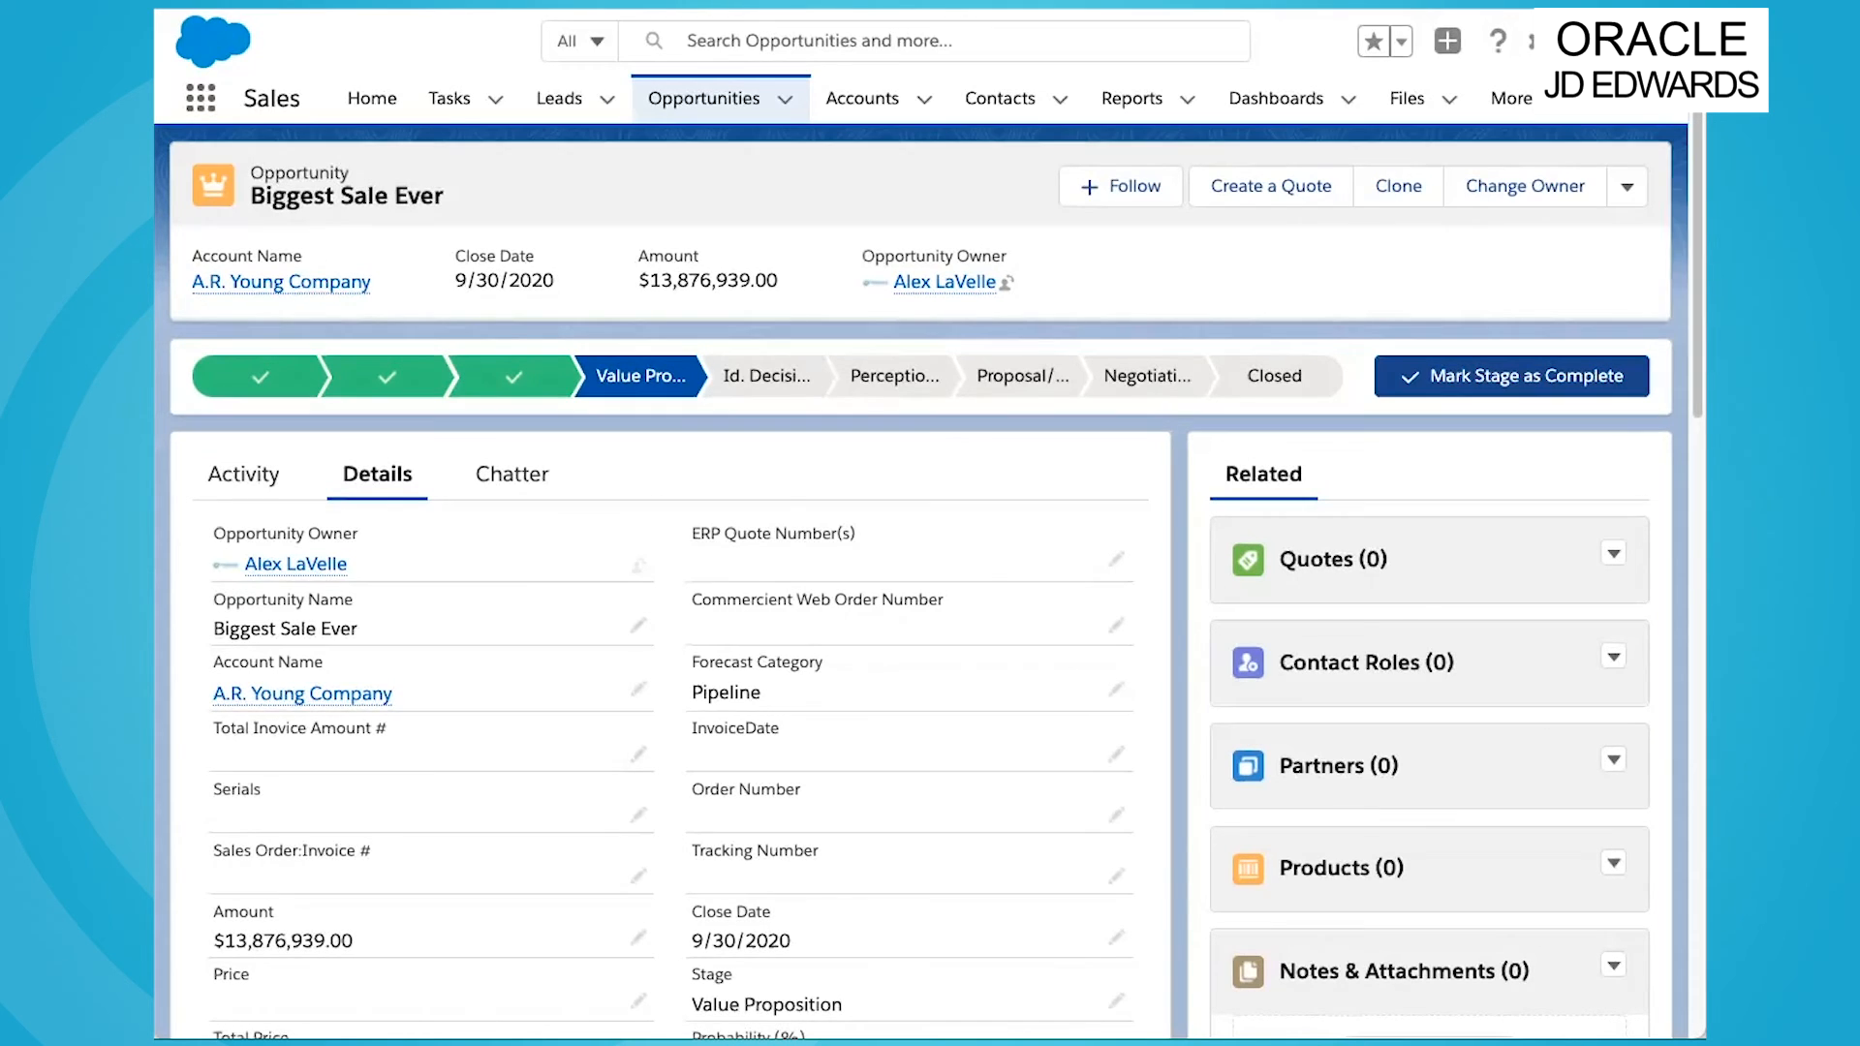
Step: Review the opportunity's lower details: 50% probability, 0.00 total price, zero line count
scroll("down", 3)
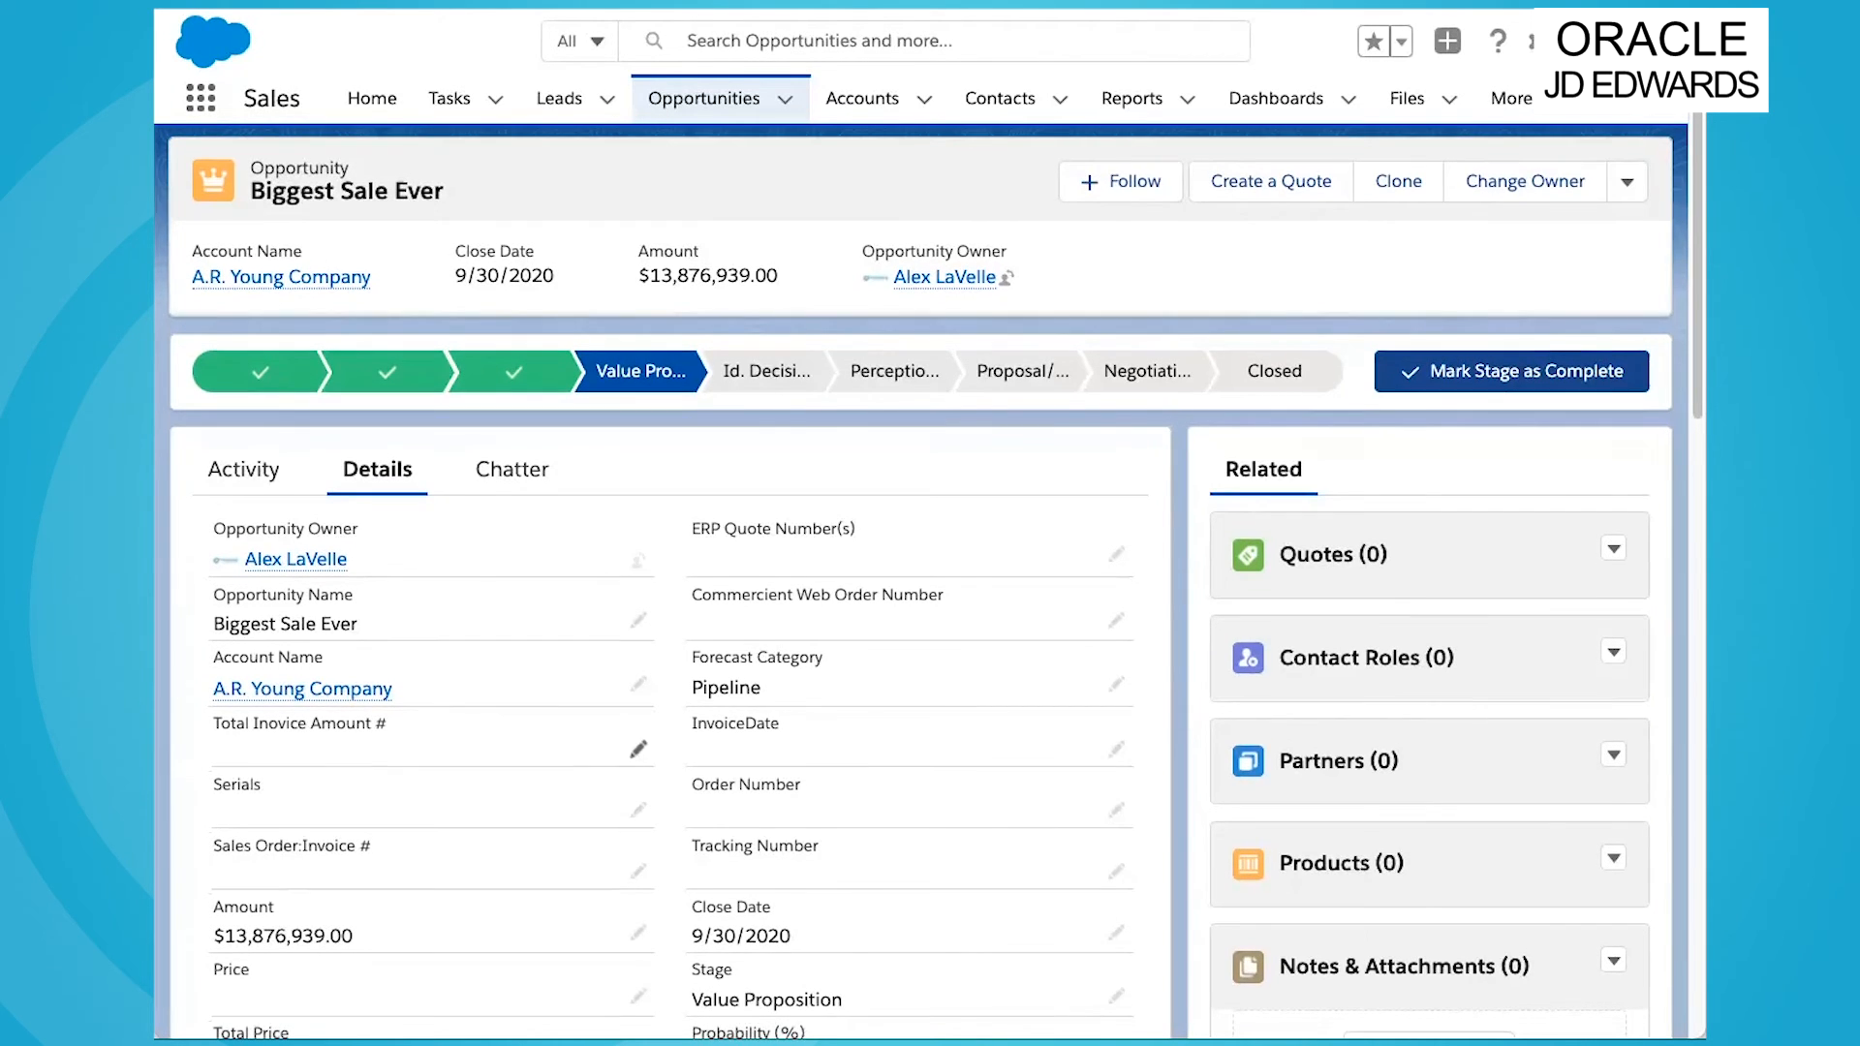
scroll("down", 3)
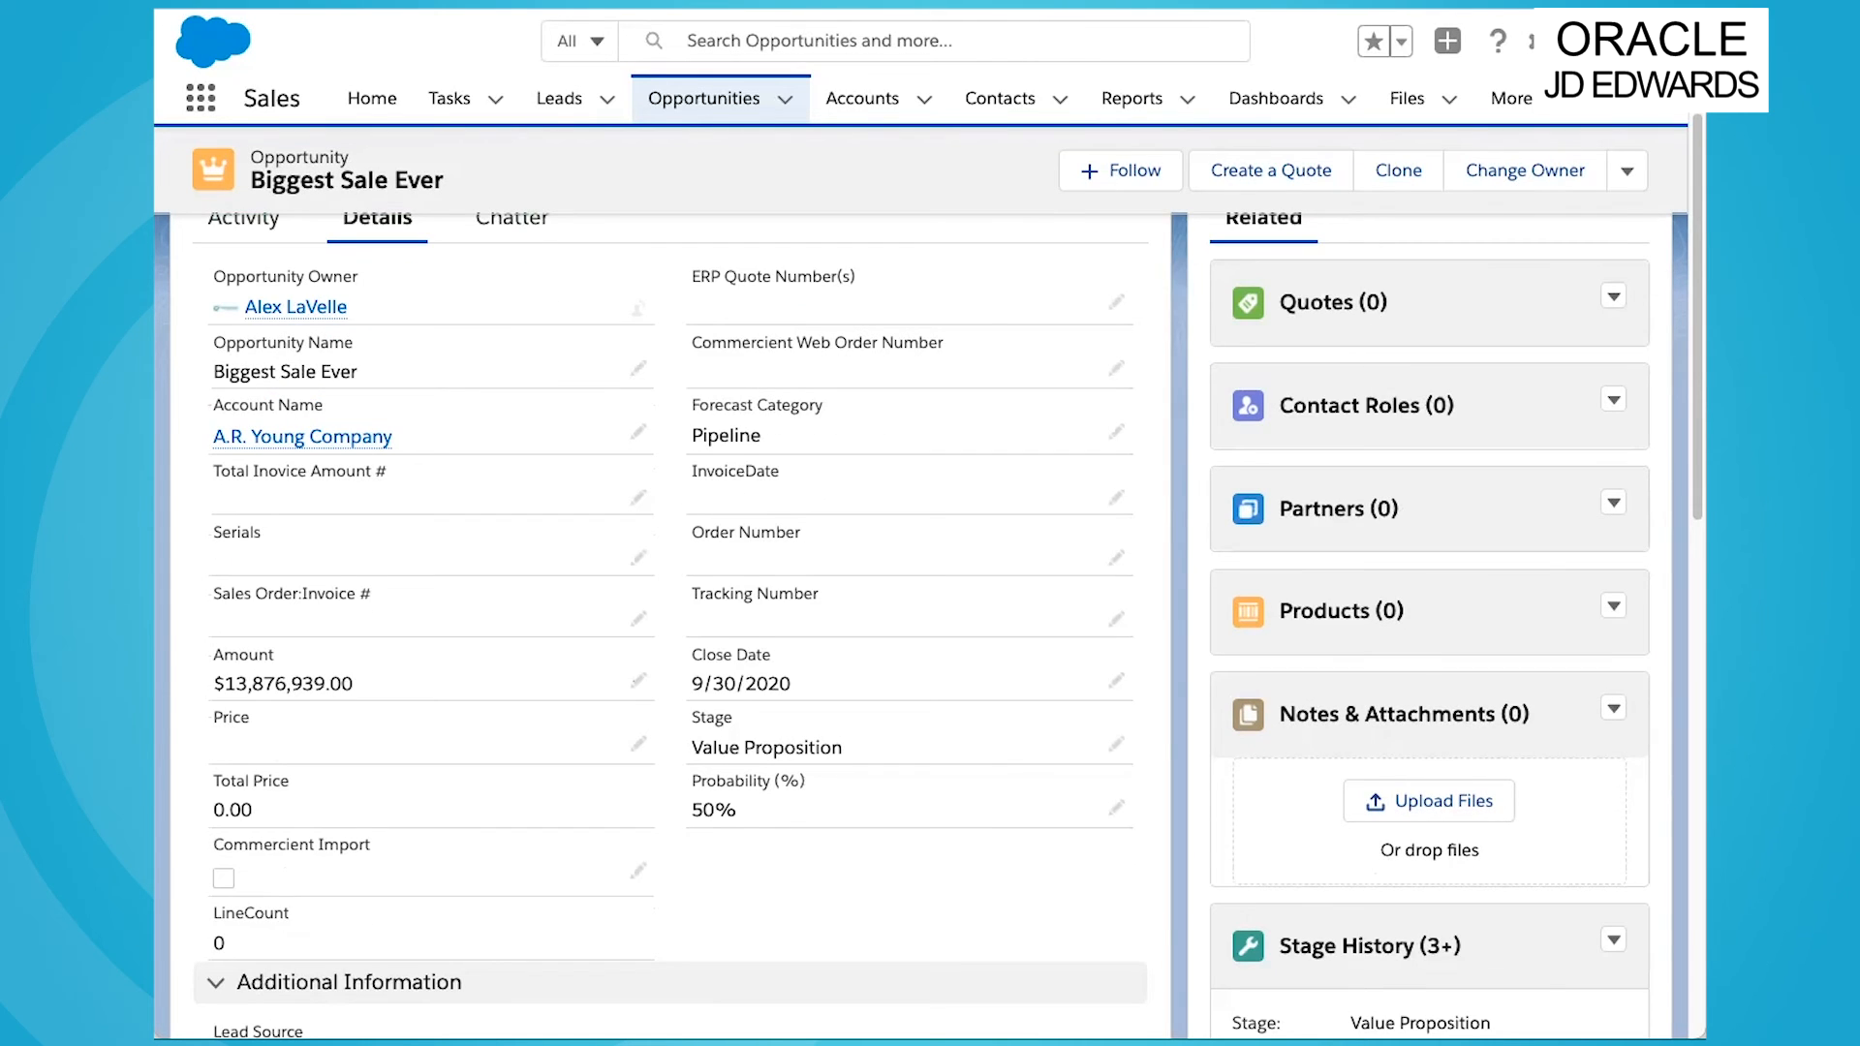